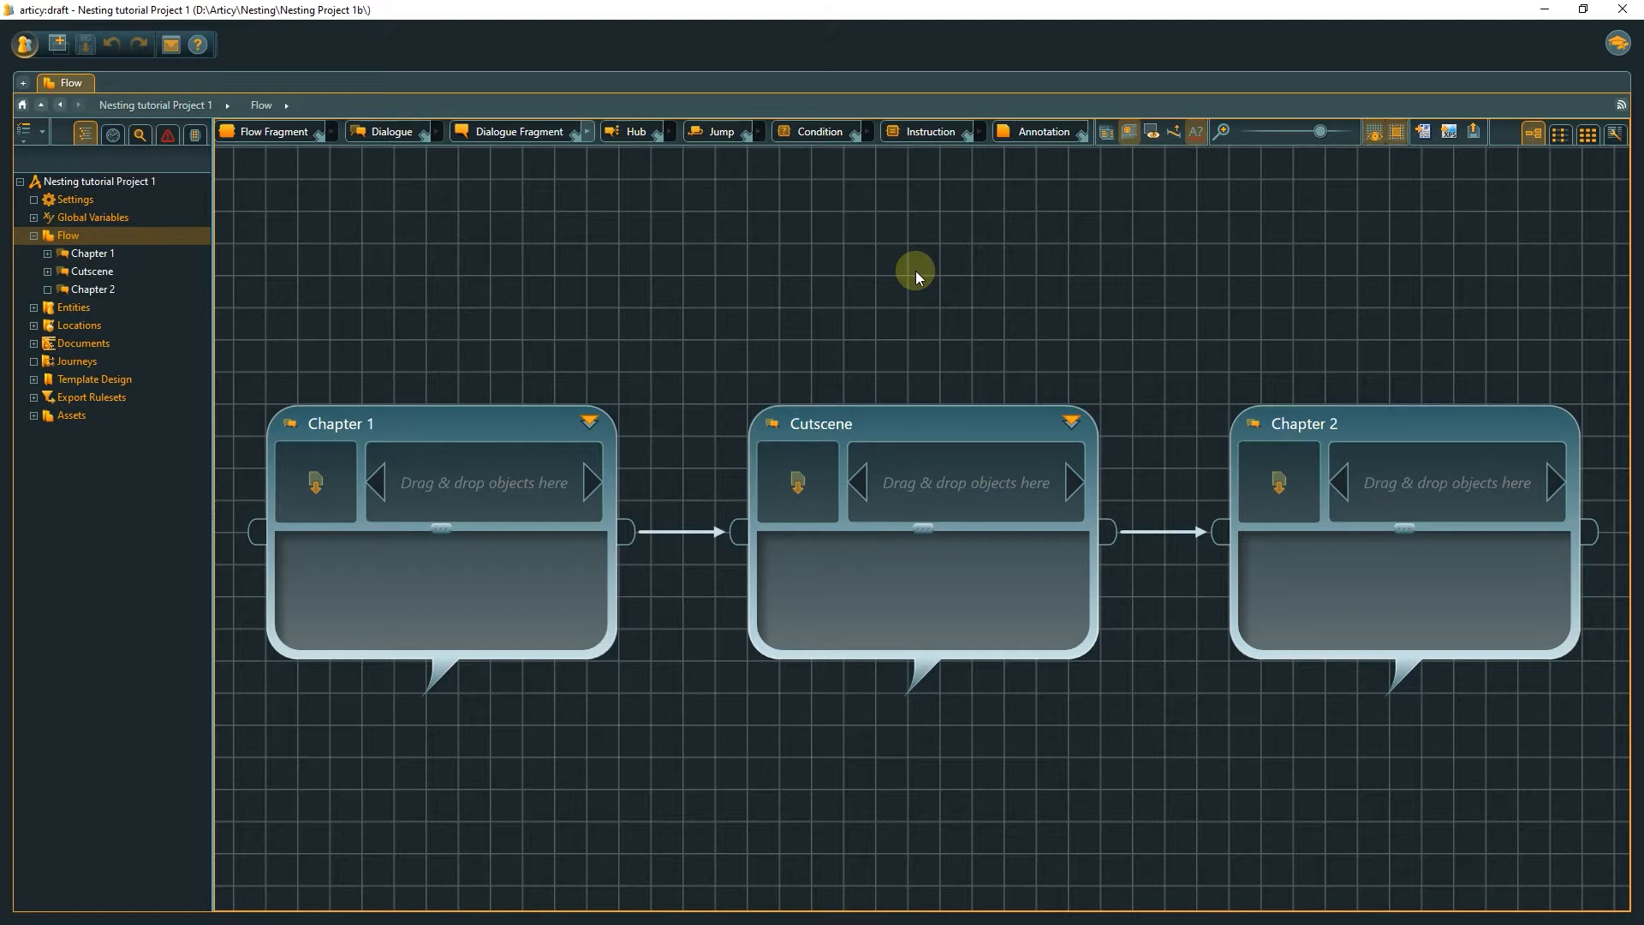
mouse_move(488, 407)
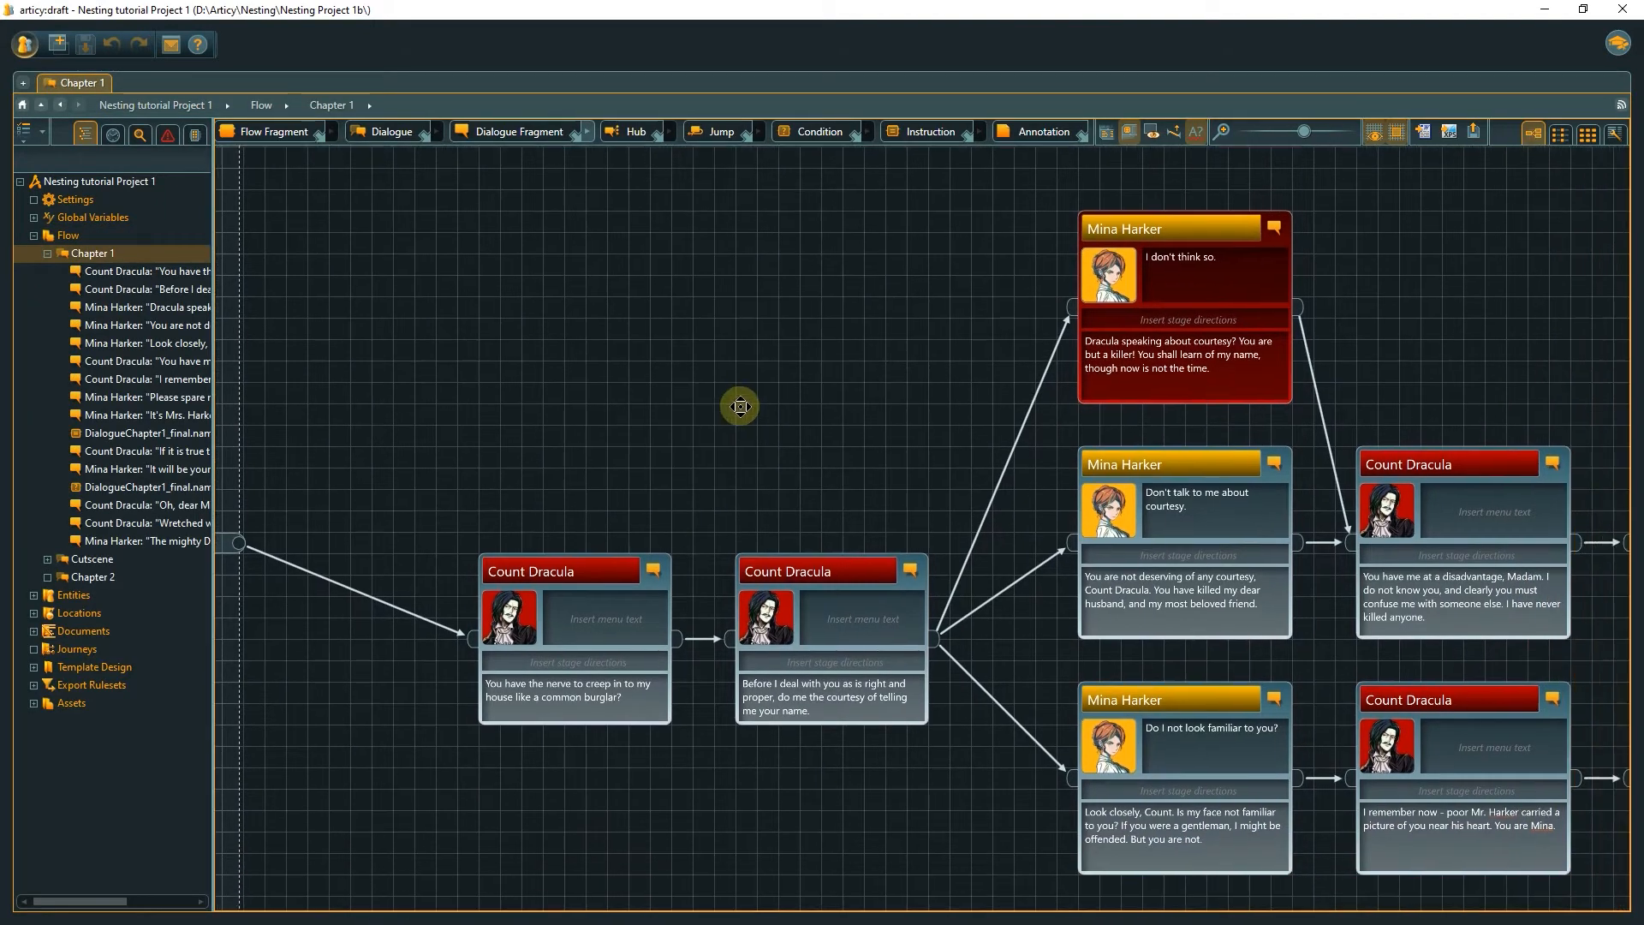
mouse_move(740, 413)
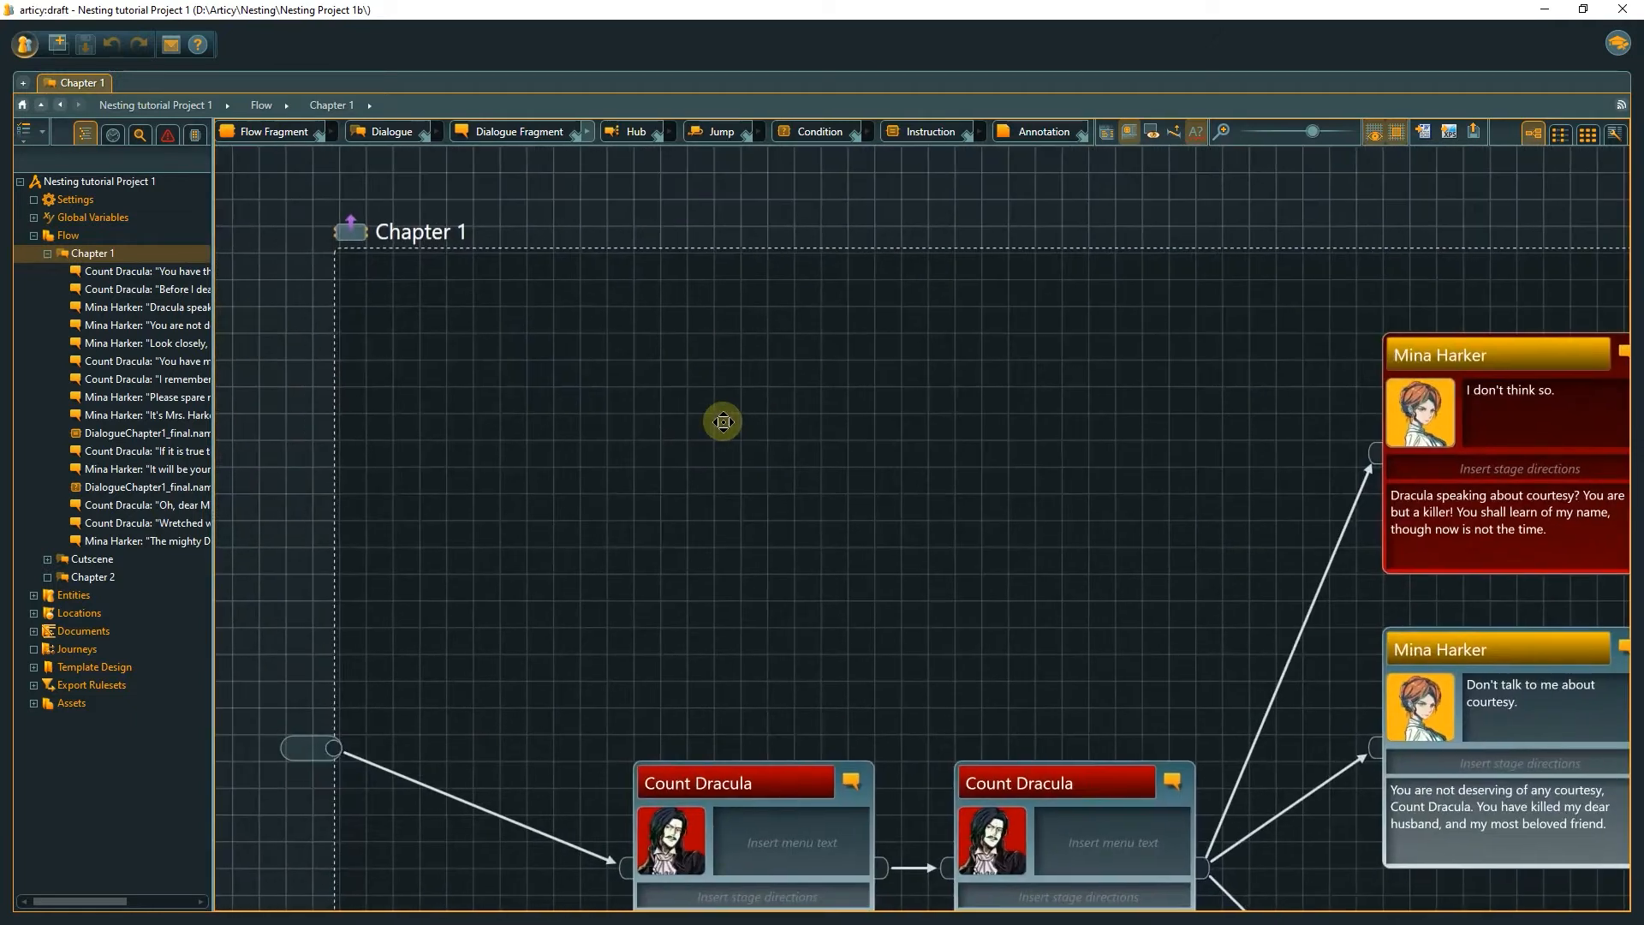
mouse_move(353, 227)
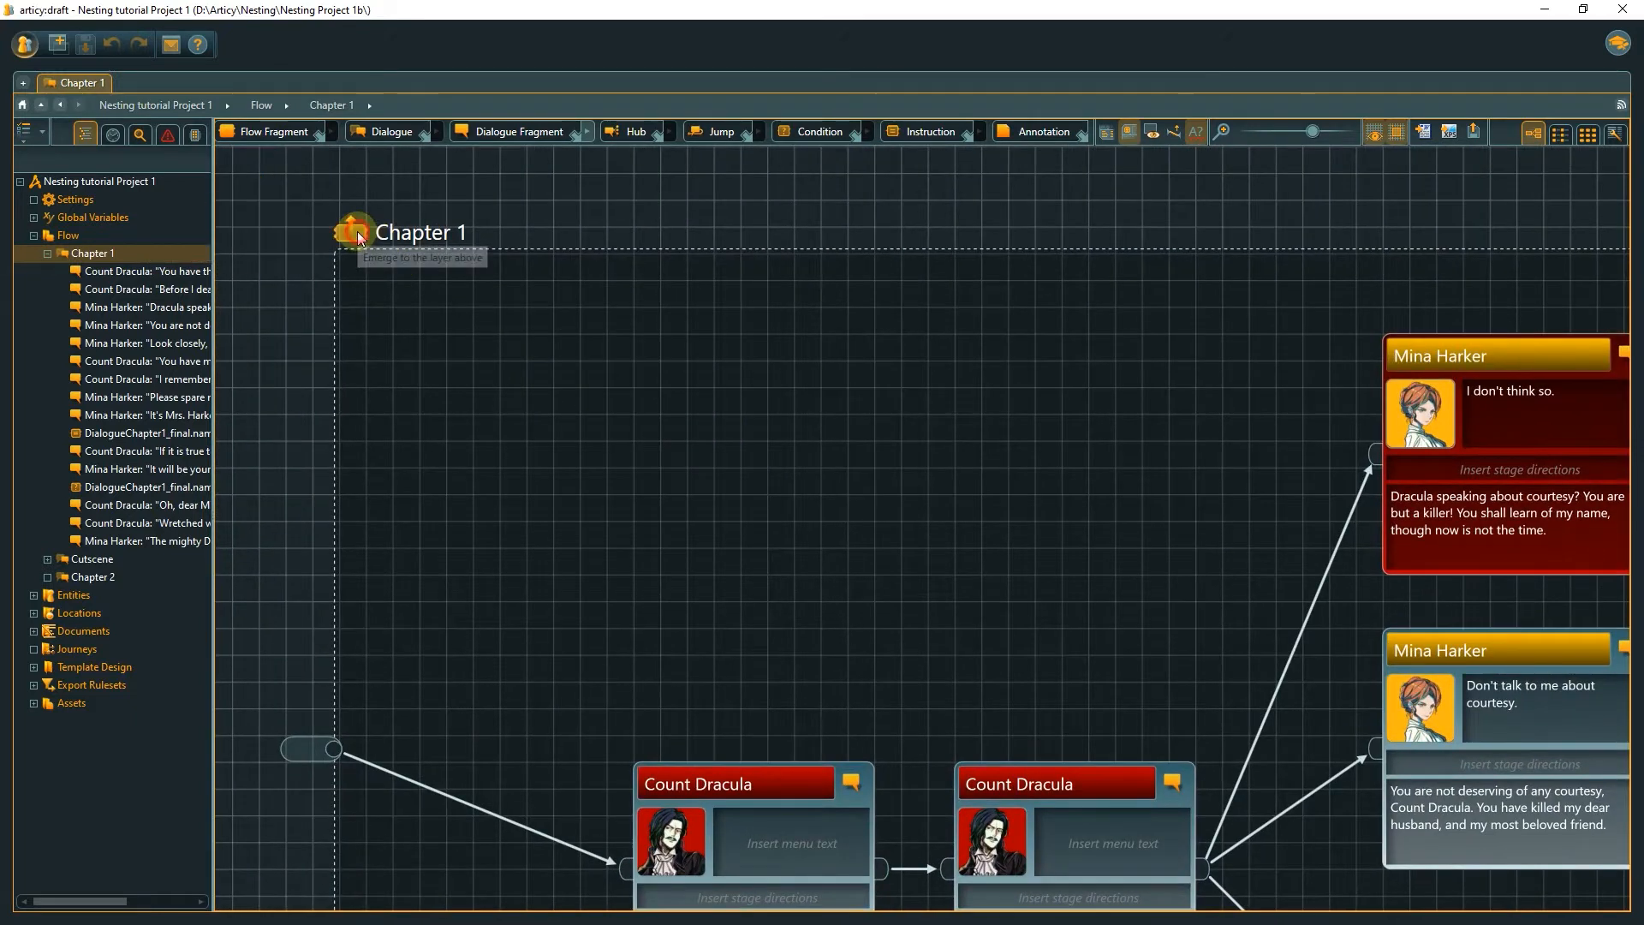
- Return from the Chapter 1 submap to the parent Flow level
click(354, 230)
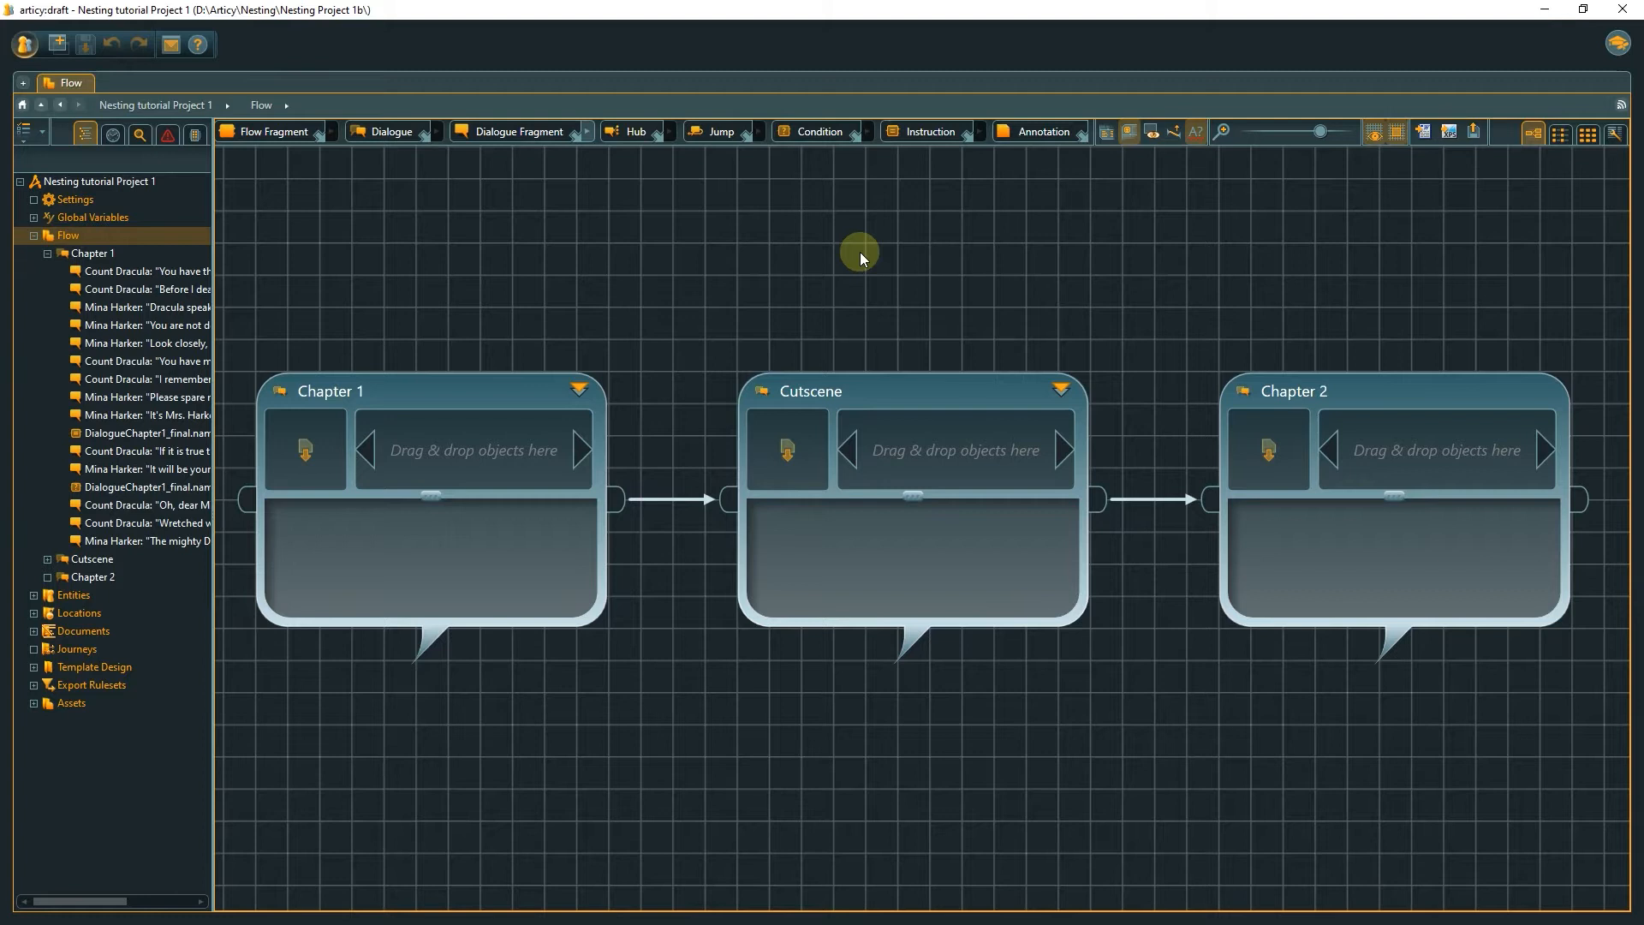
mouse_move(837, 233)
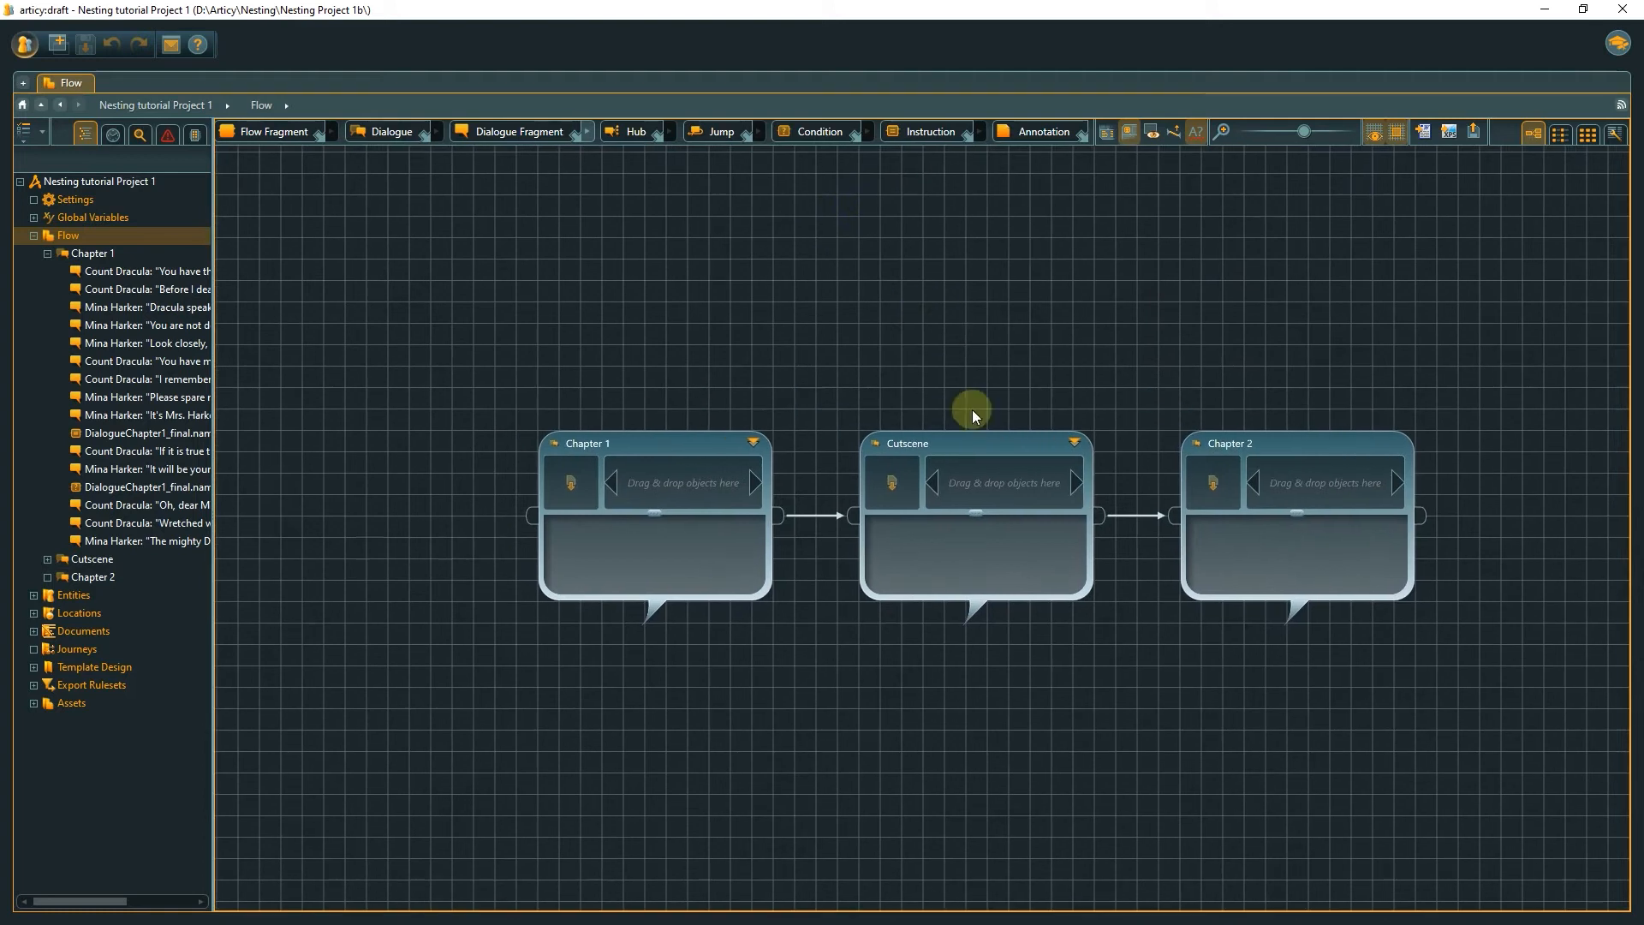
- Select the Cutscene fragment and drag it leftward in the flow
click(971, 442)
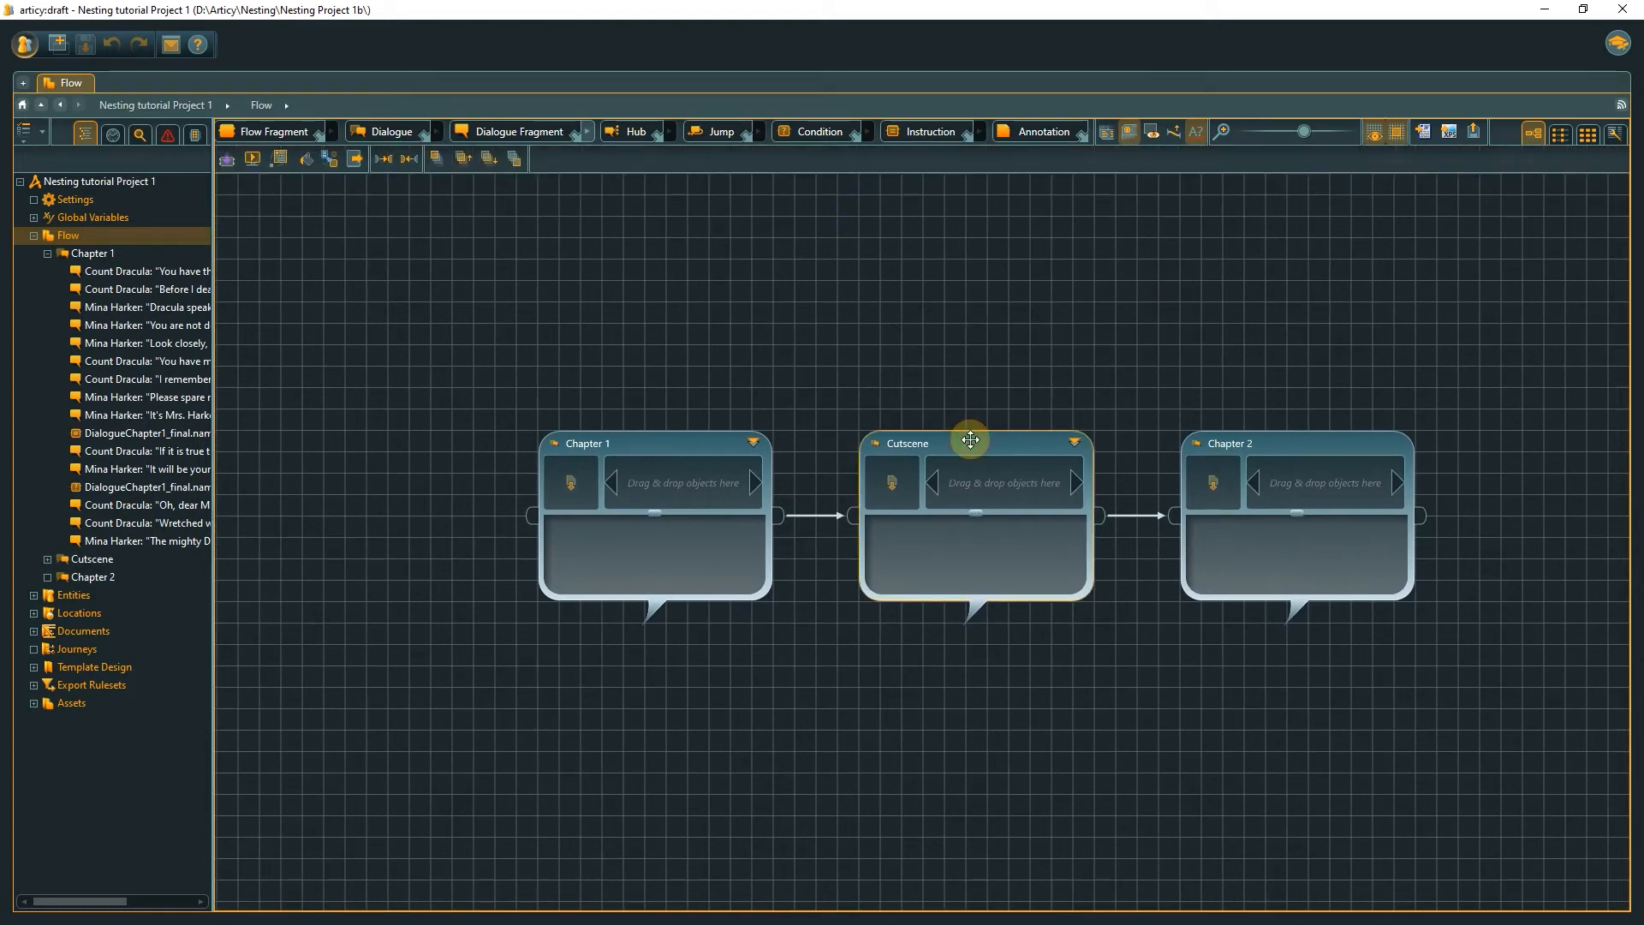
drag(970, 440, 353, 442)
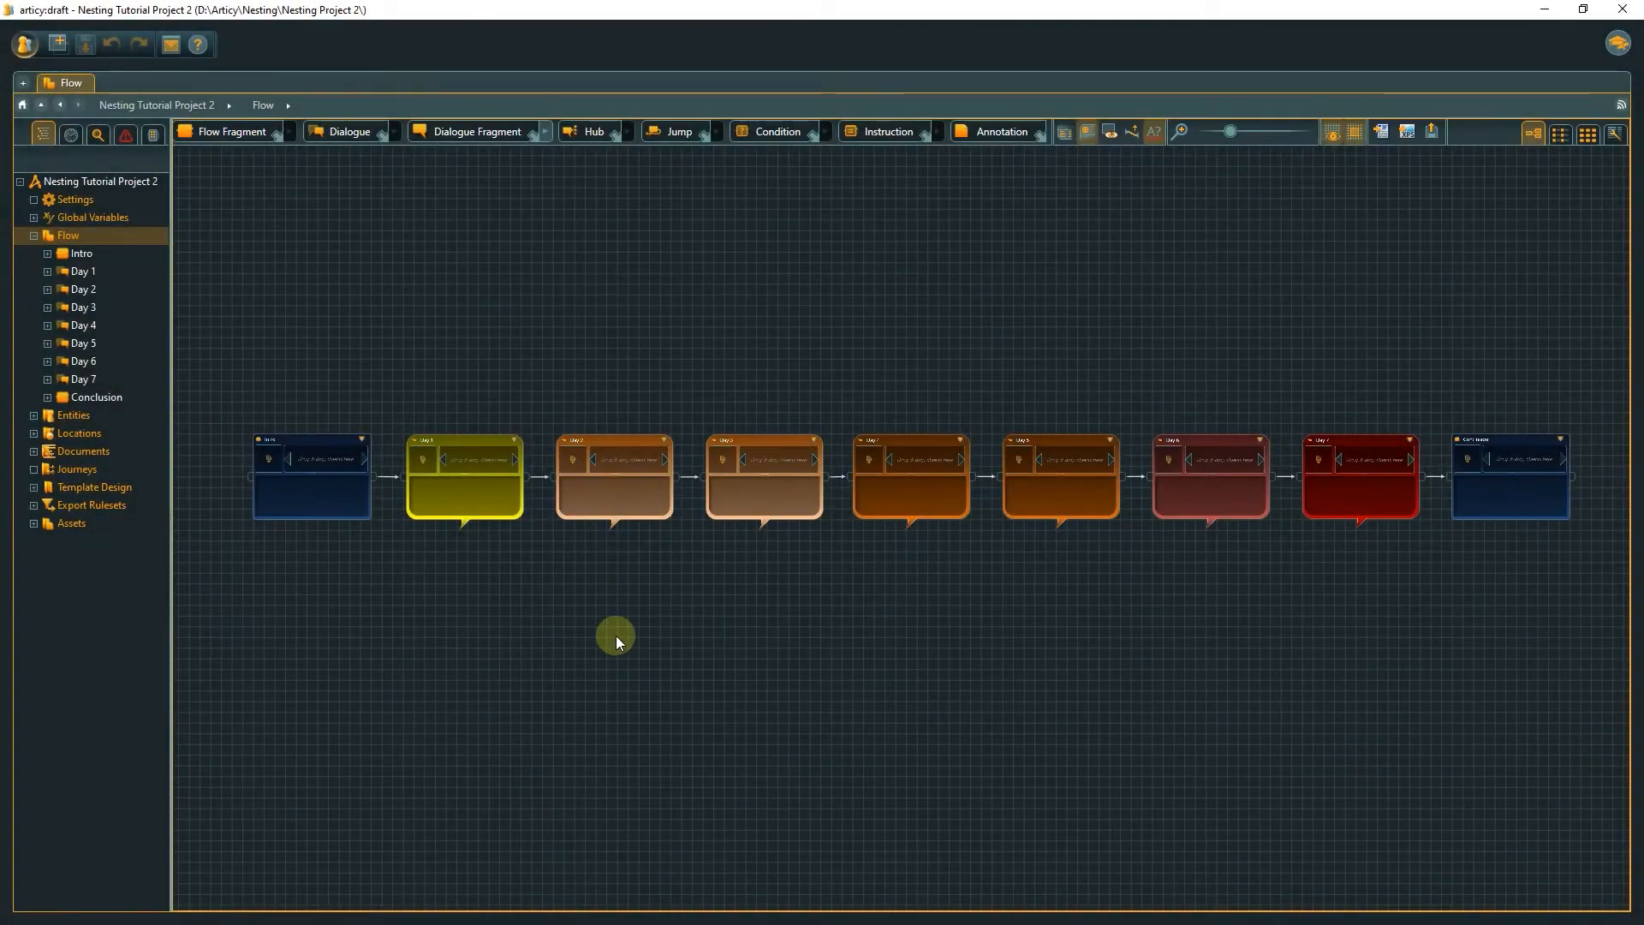
mouse_move(493, 605)
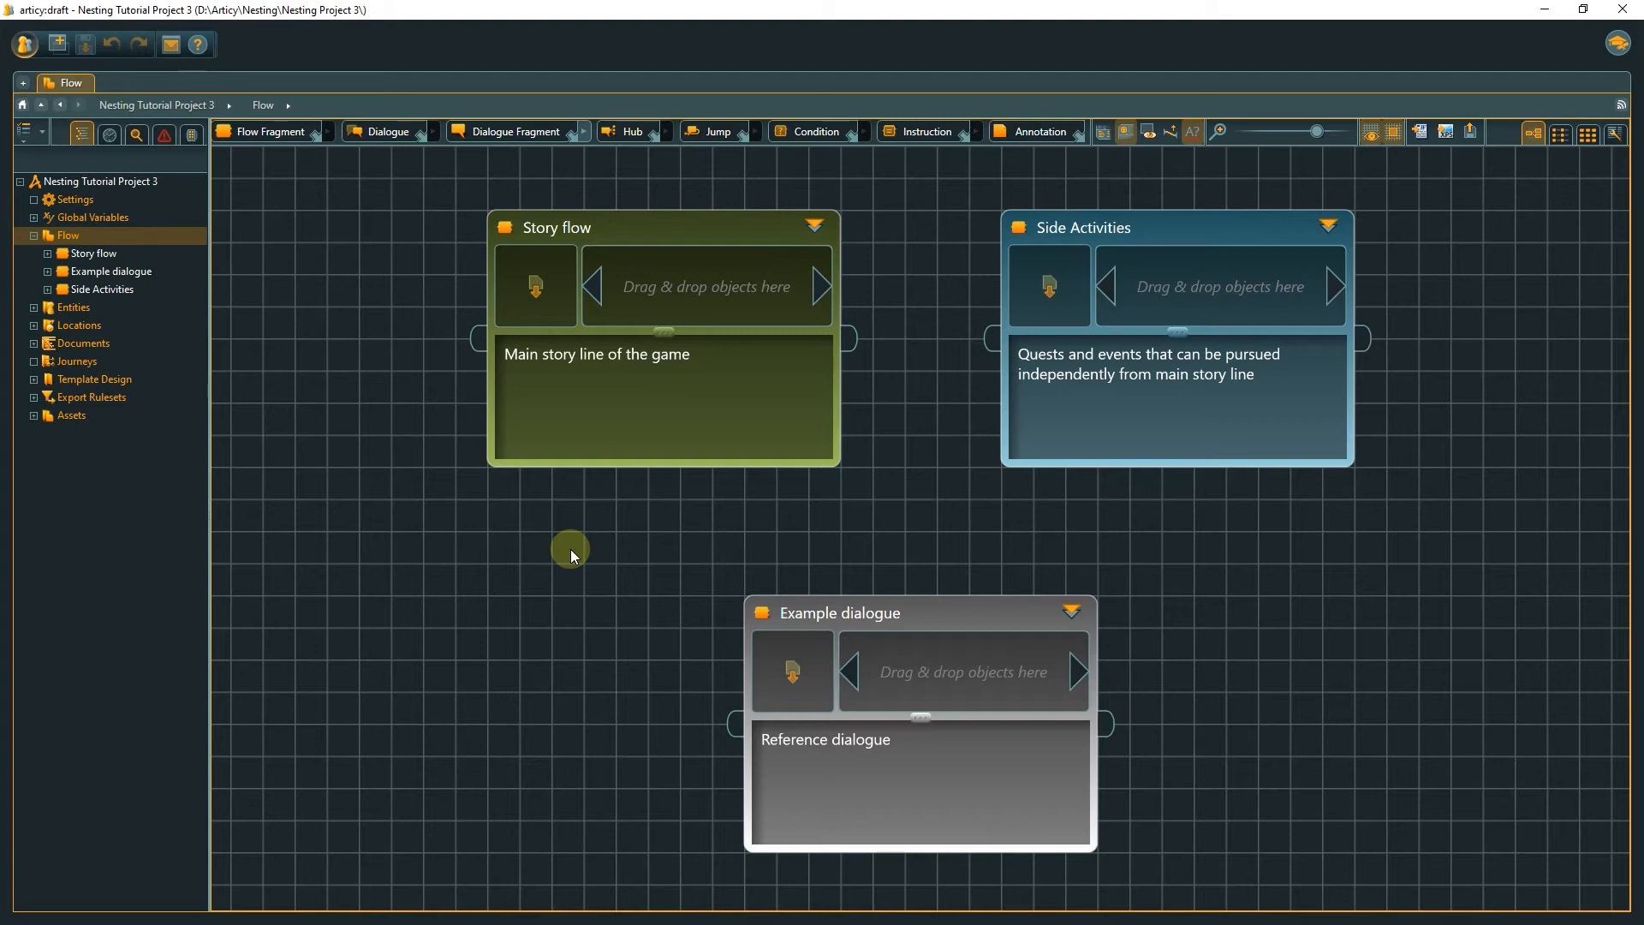
mouse_move(524, 522)
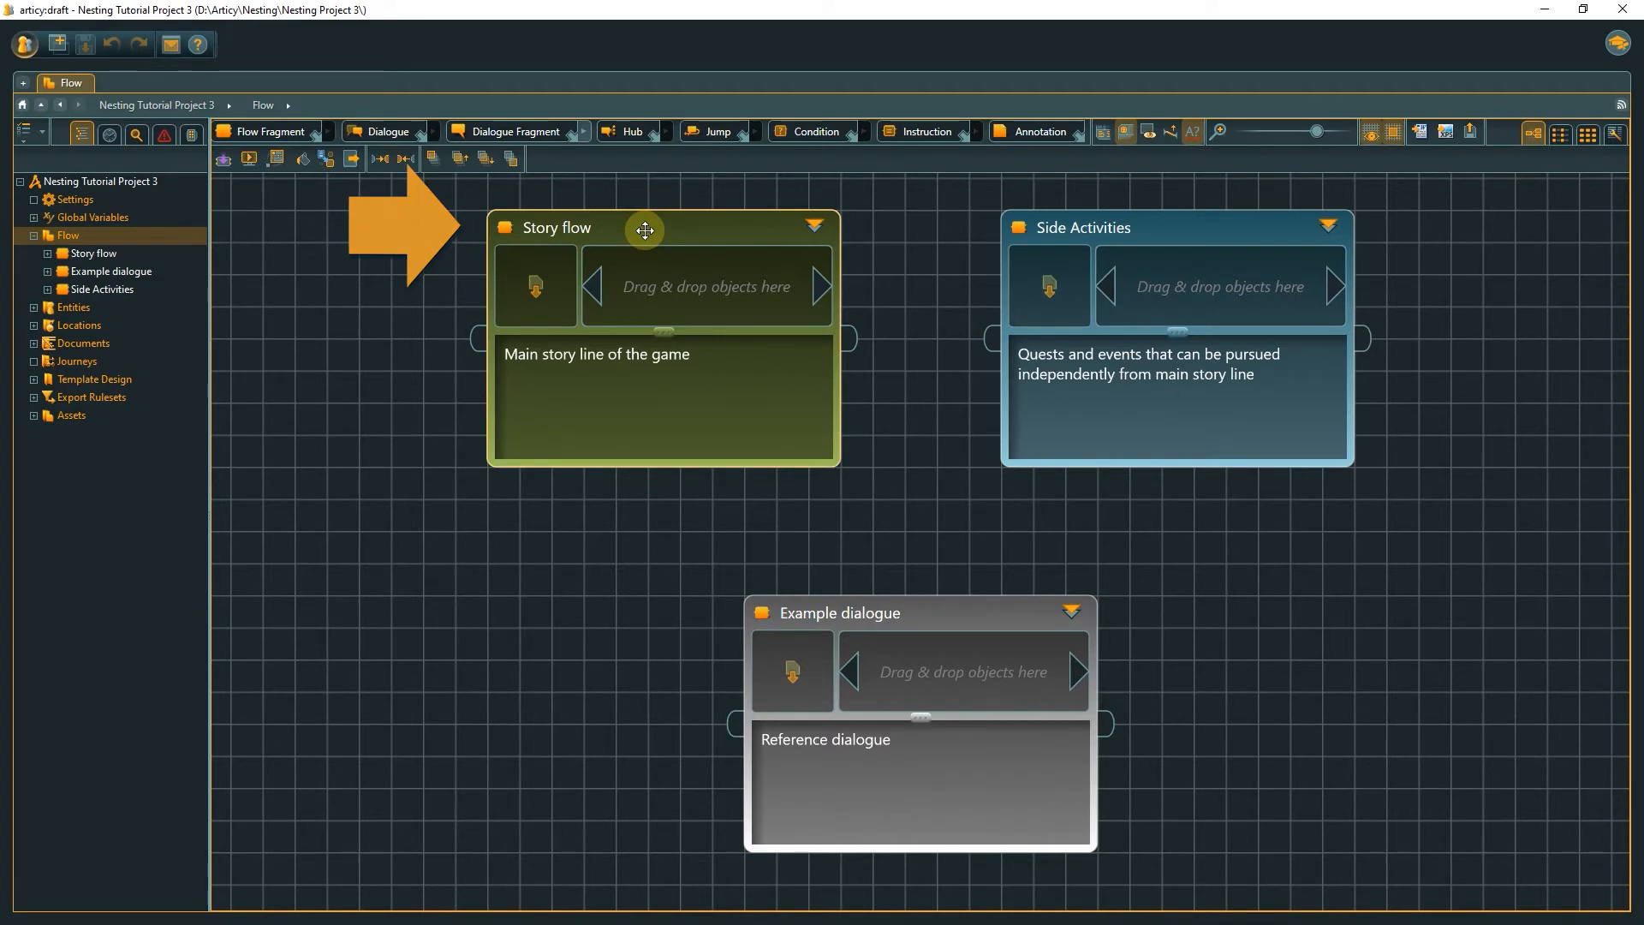
- Enter the Story flow fragment toward The Diner's contents
double_click(557, 228)
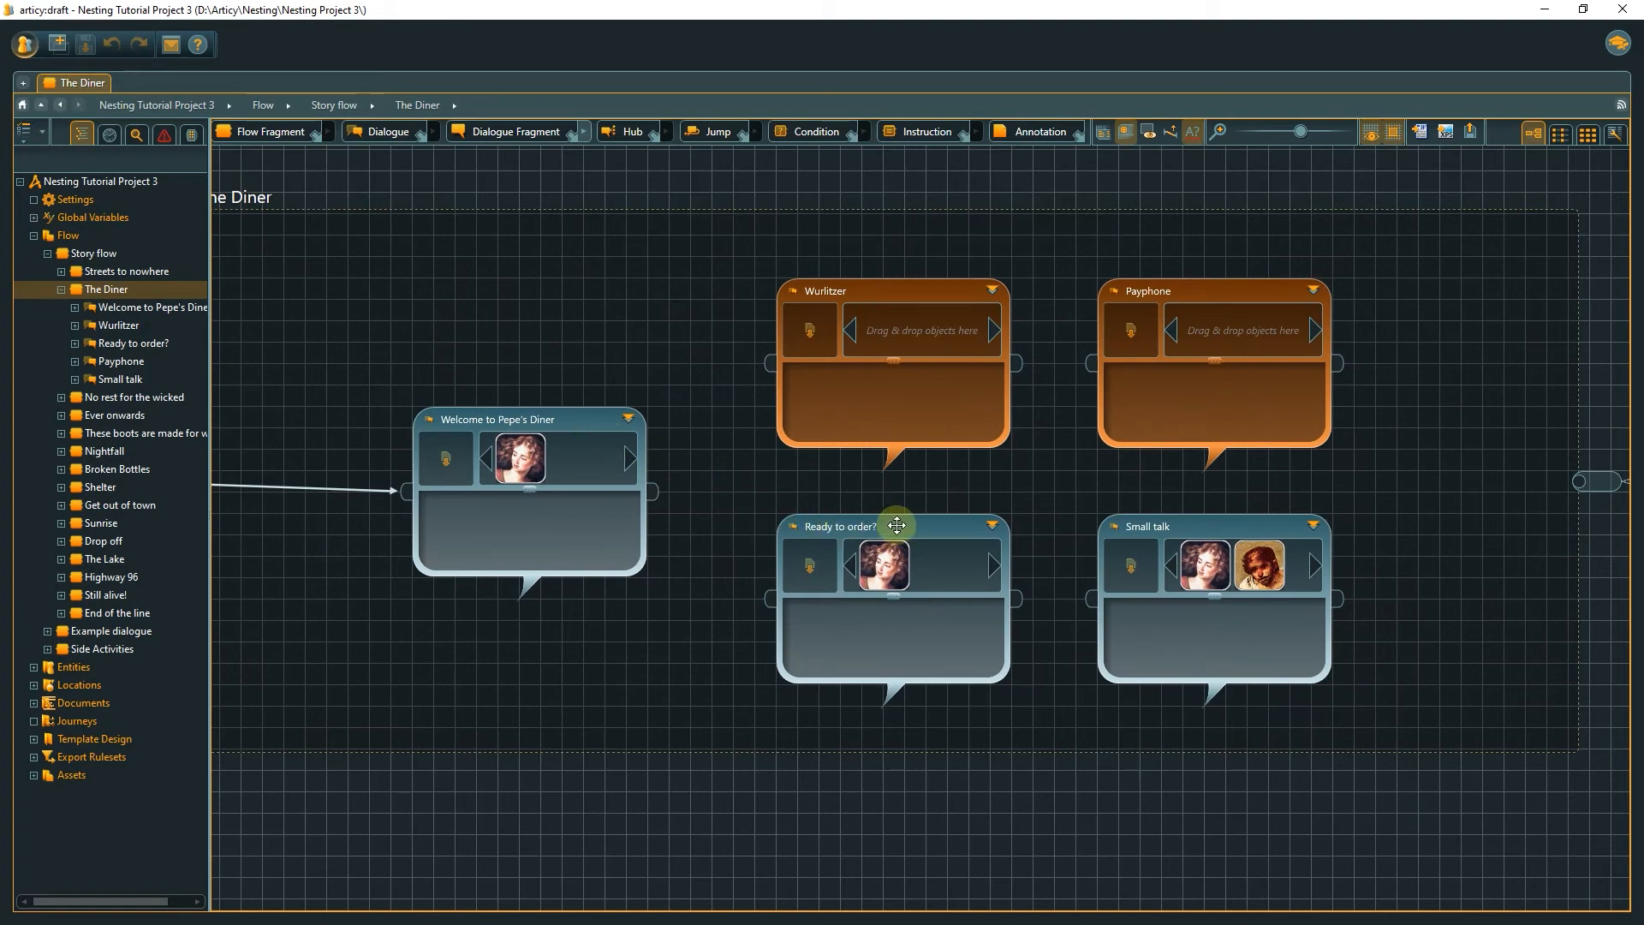
- Place a new empty annotation above The Lake node
double_click(876, 526)
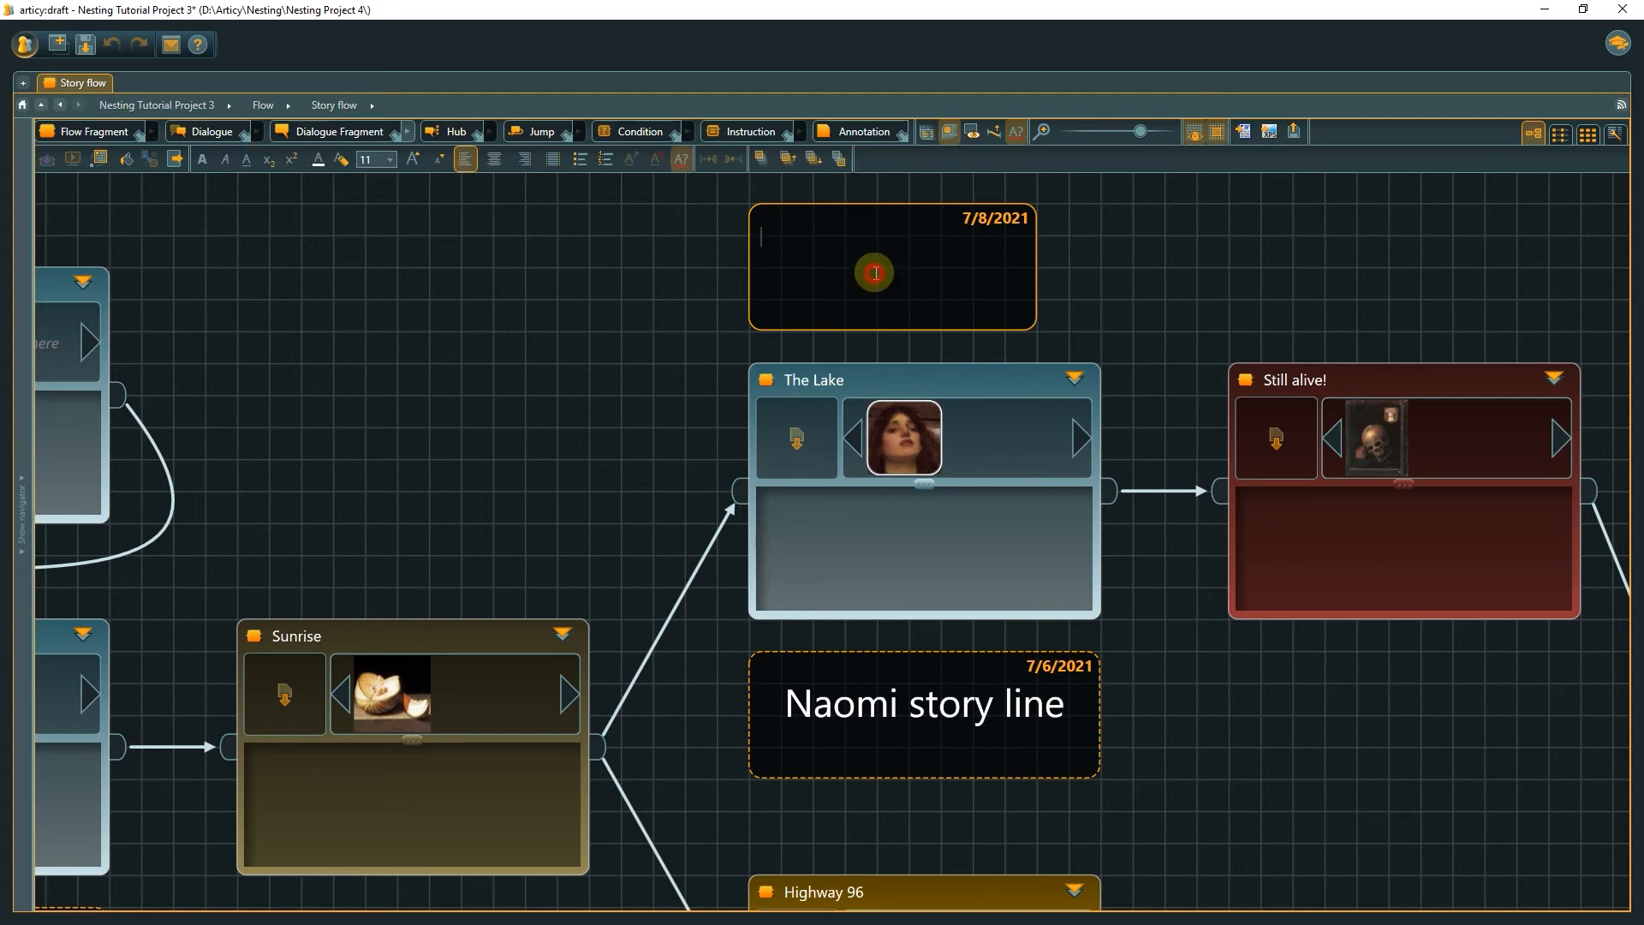
- Write 'High risk, high reward branch', enlarge the font to 28 and centre it
text(High risk, high reward branch)
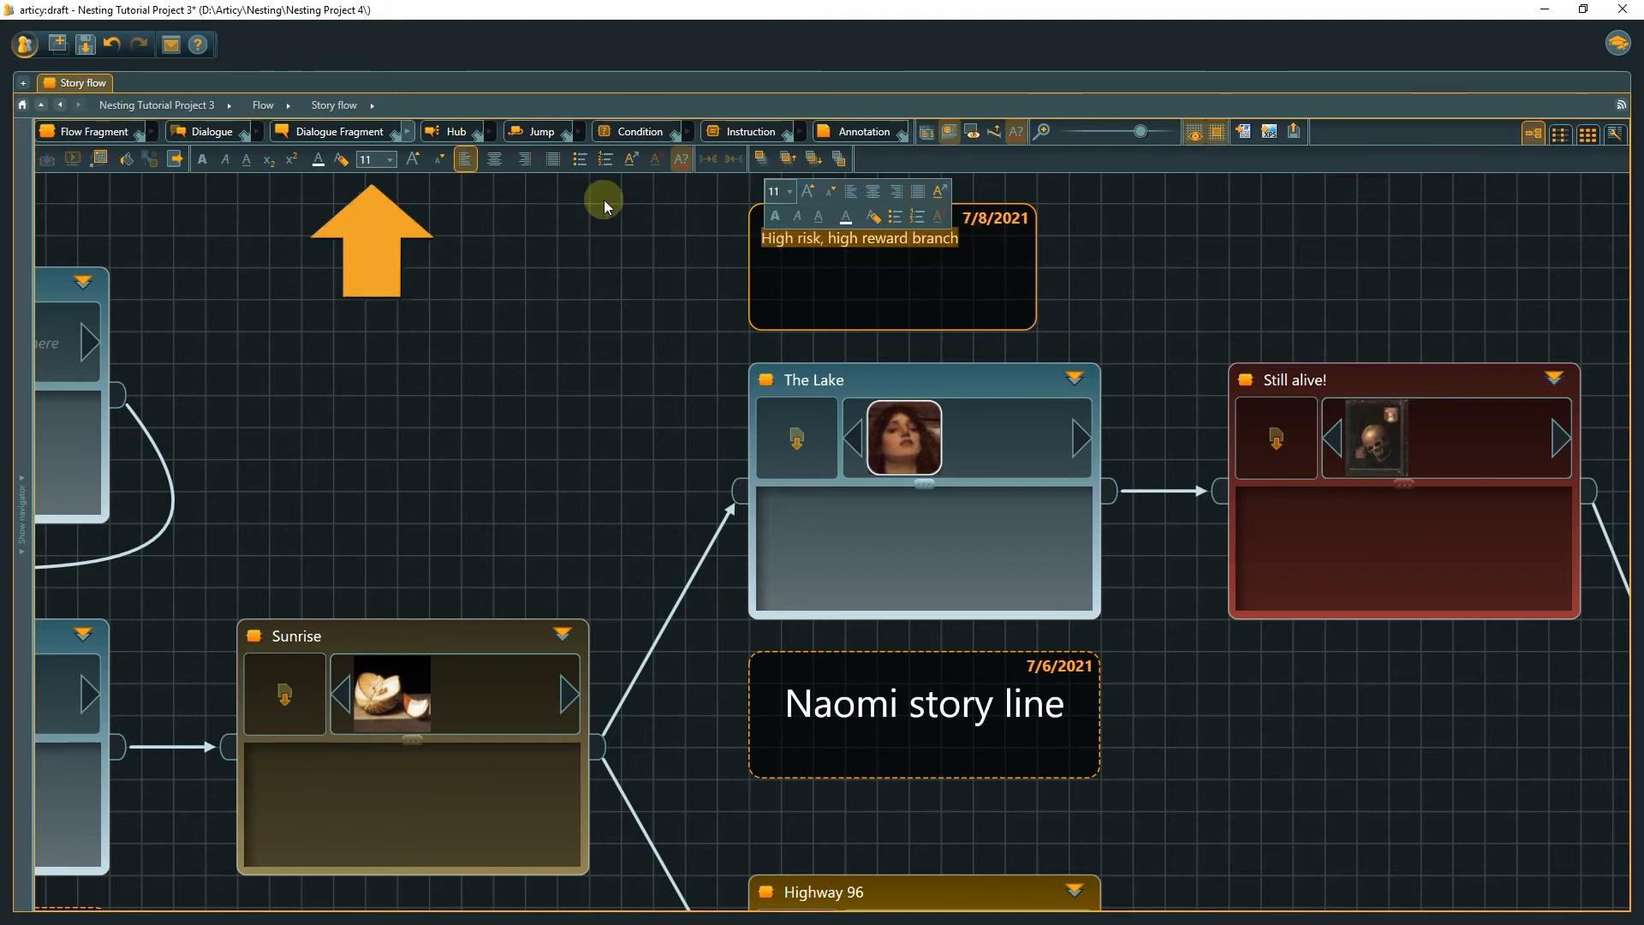
click(388, 159)
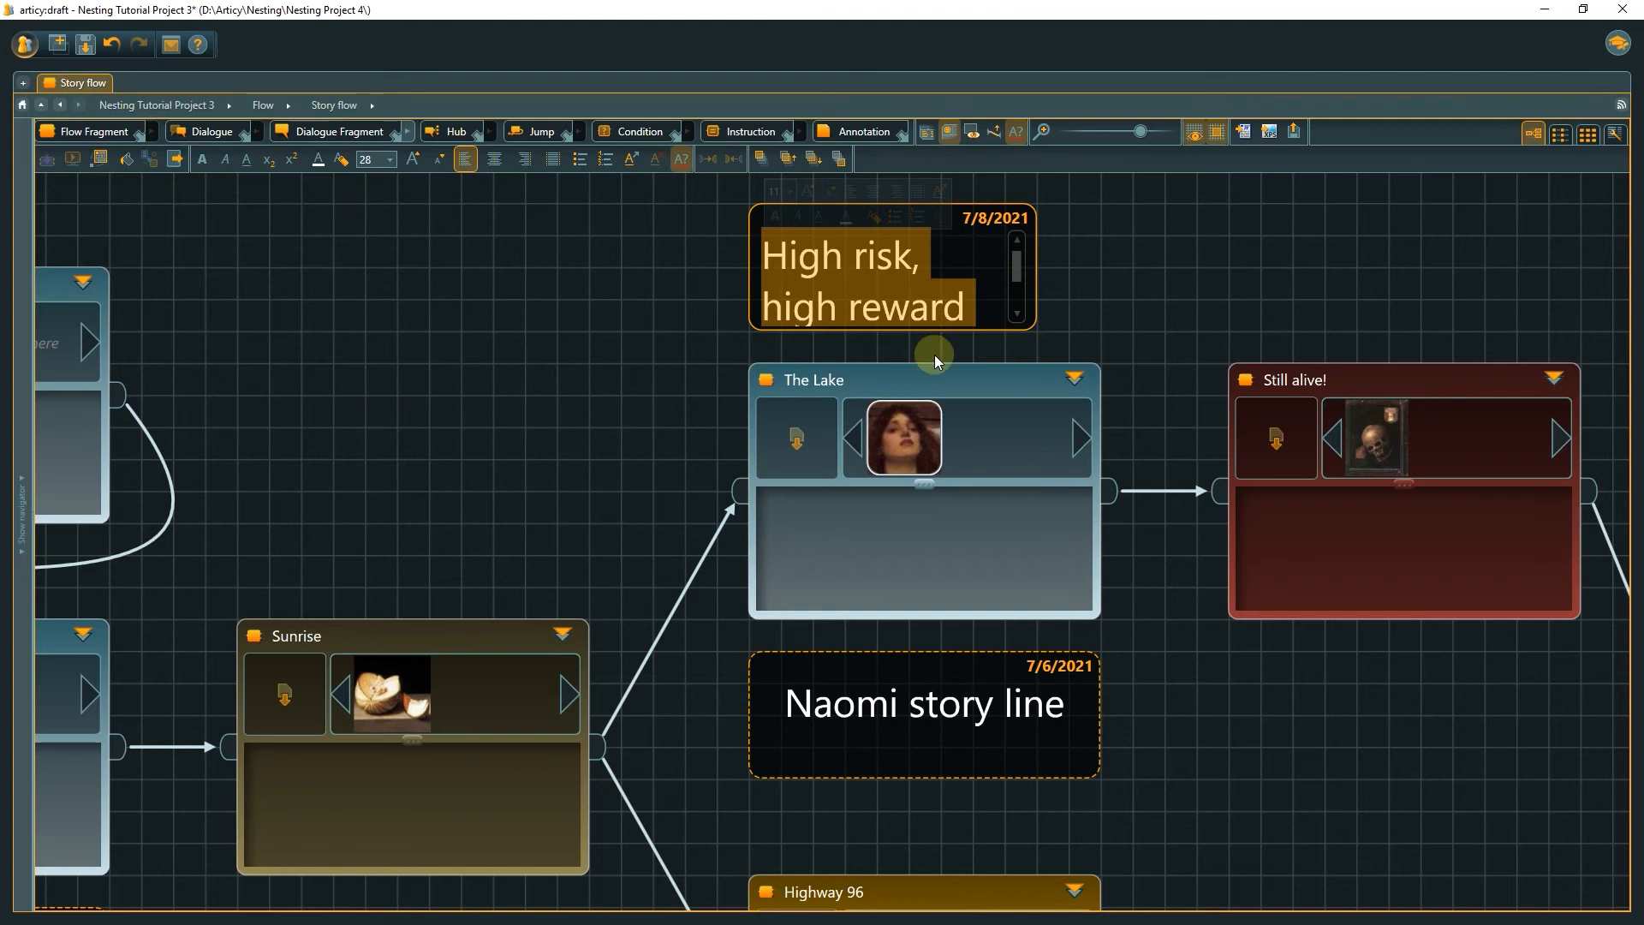
mouse_move(1033, 334)
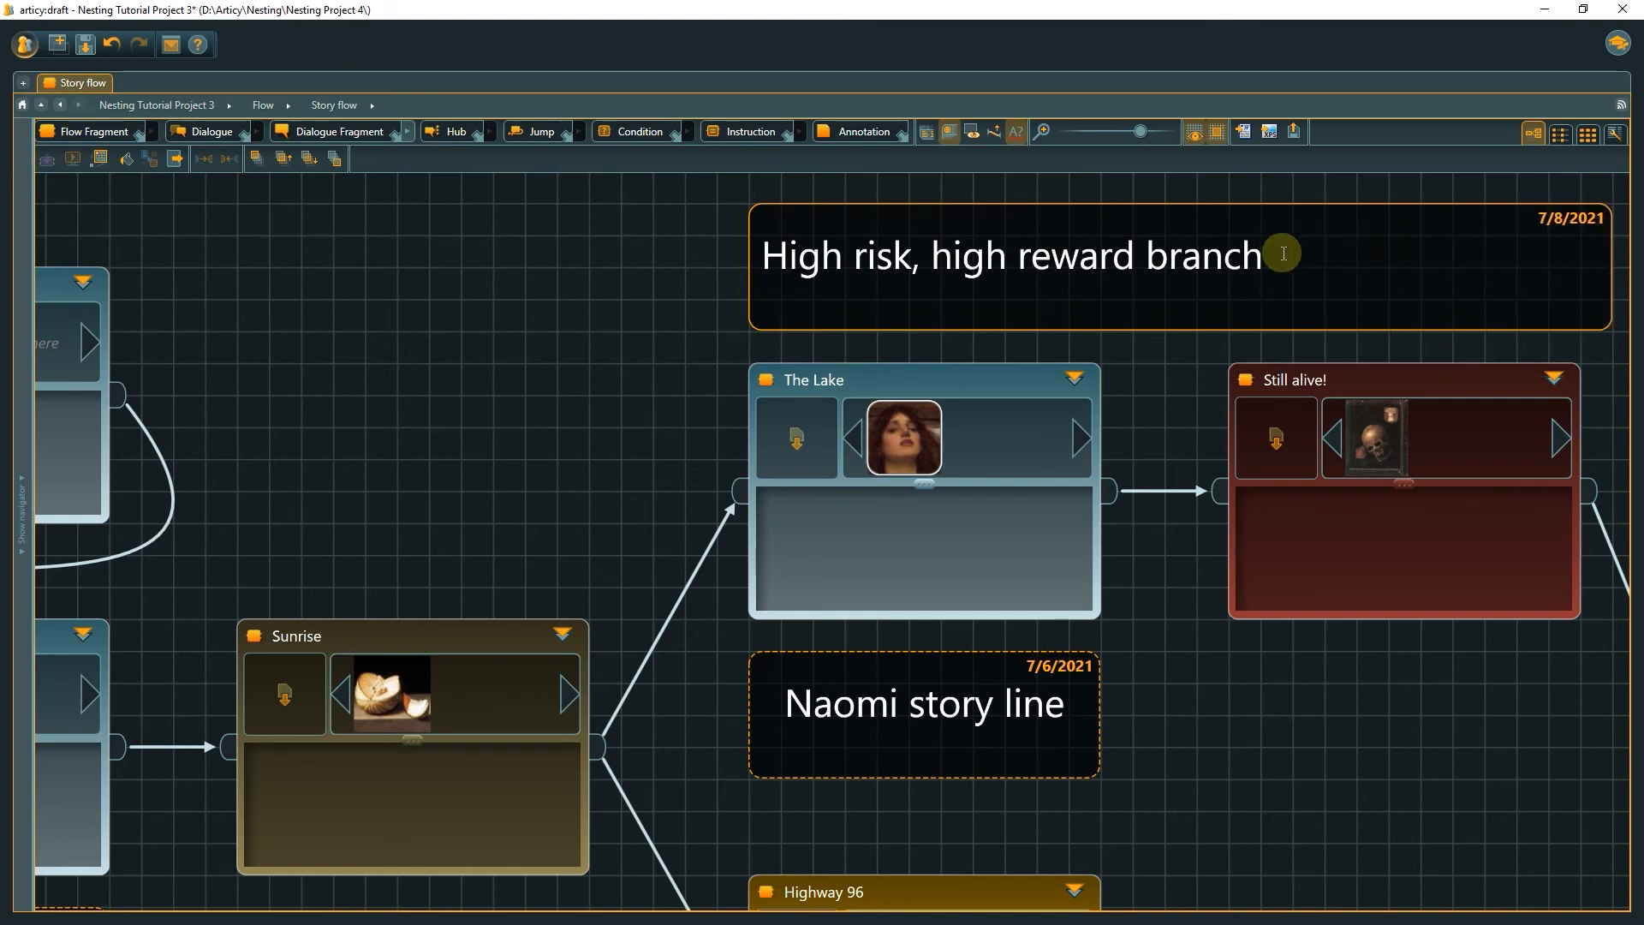
click(497, 158)
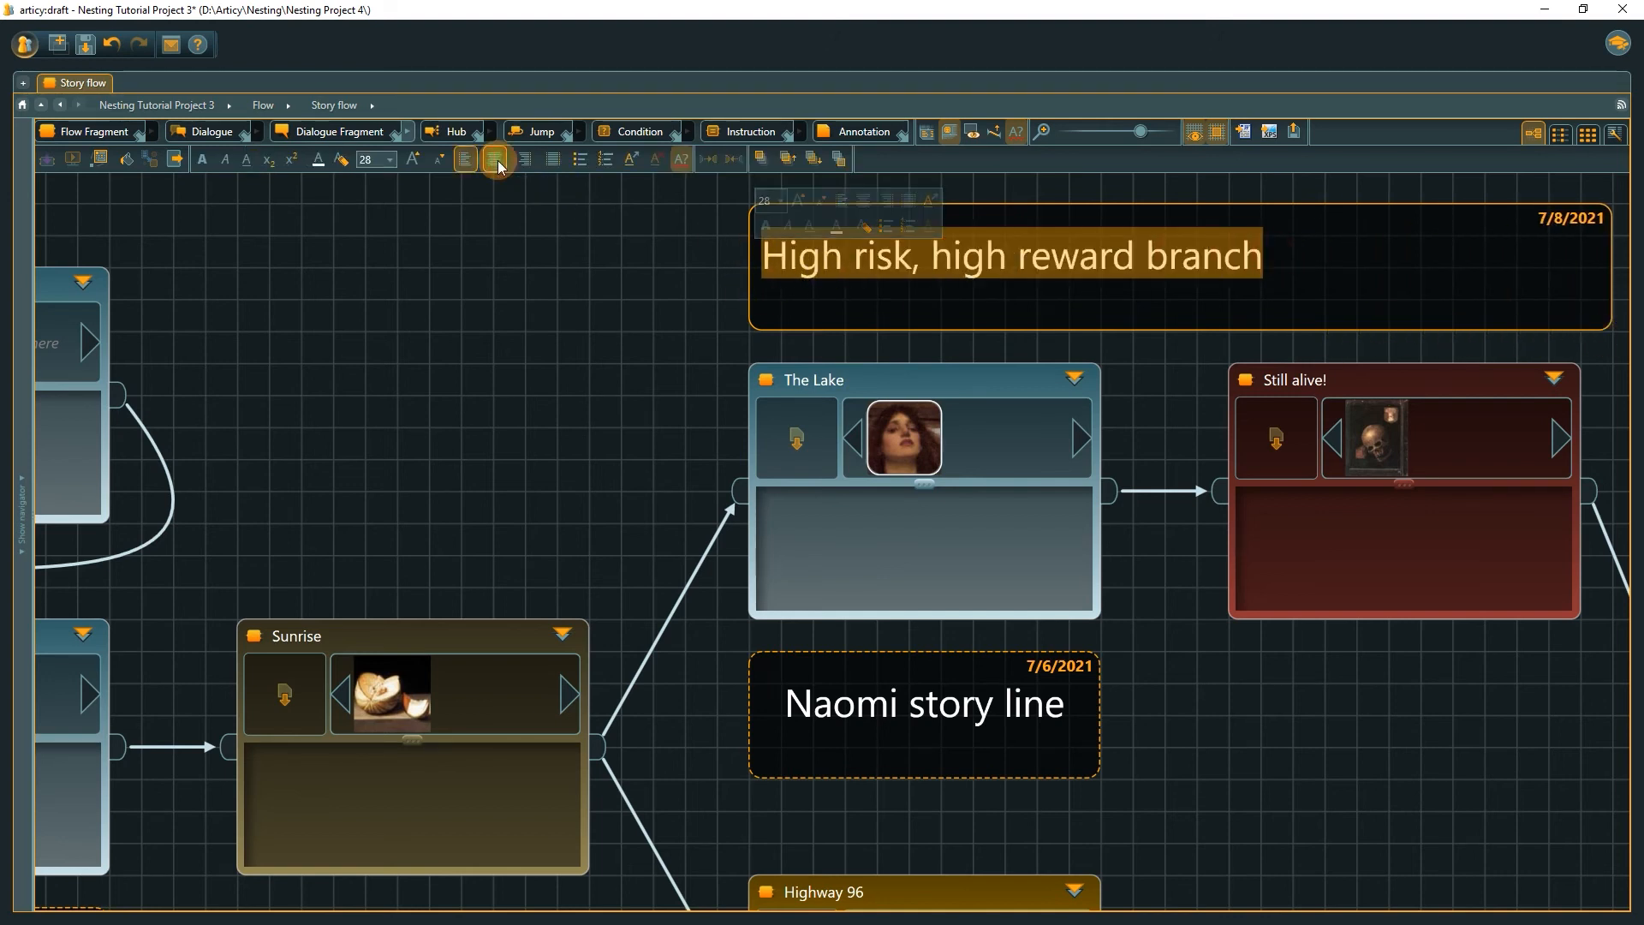
click(464, 158)
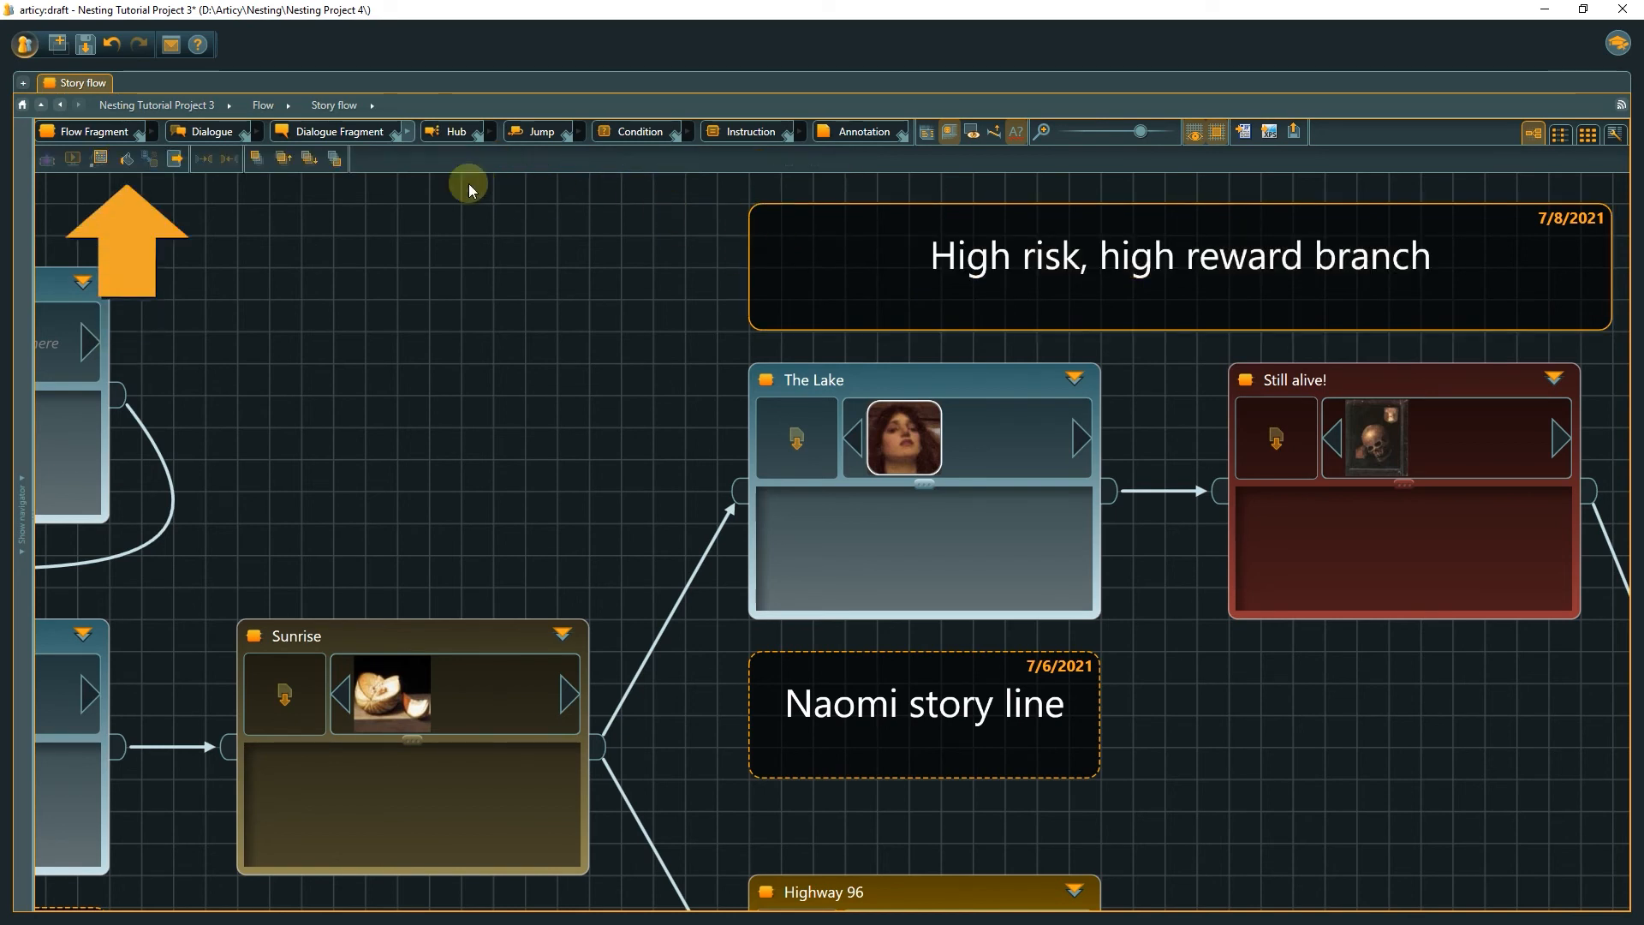
mouse_move(134, 158)
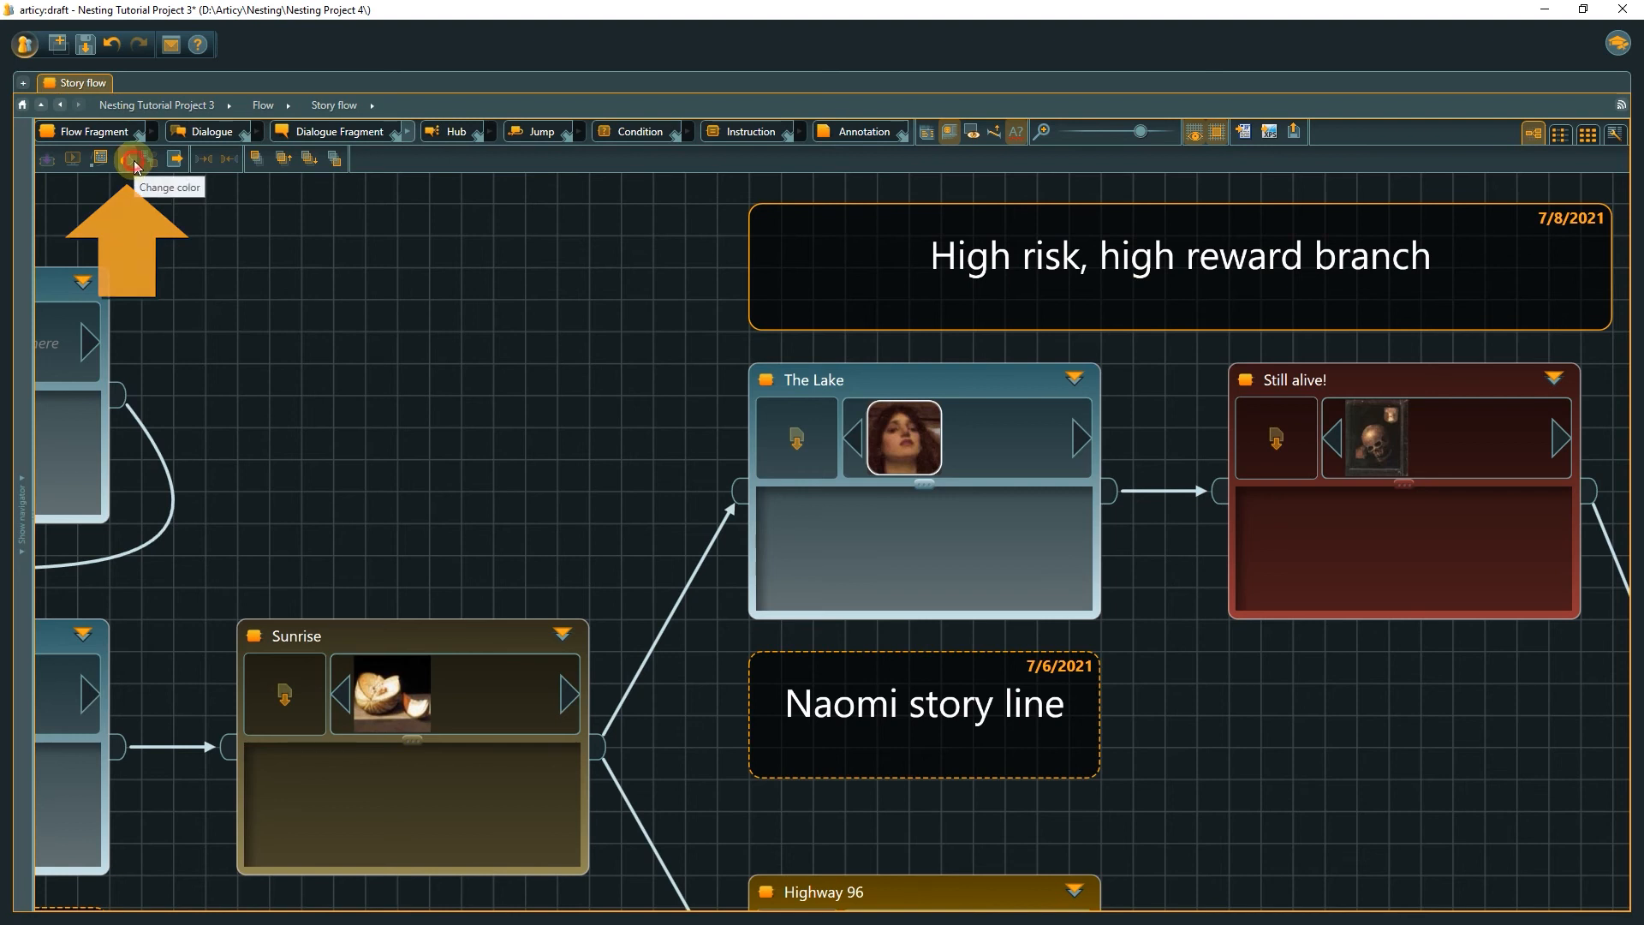
- Fill the annotation red and send it behind The Lake and Still alive! nodes
click(134, 157)
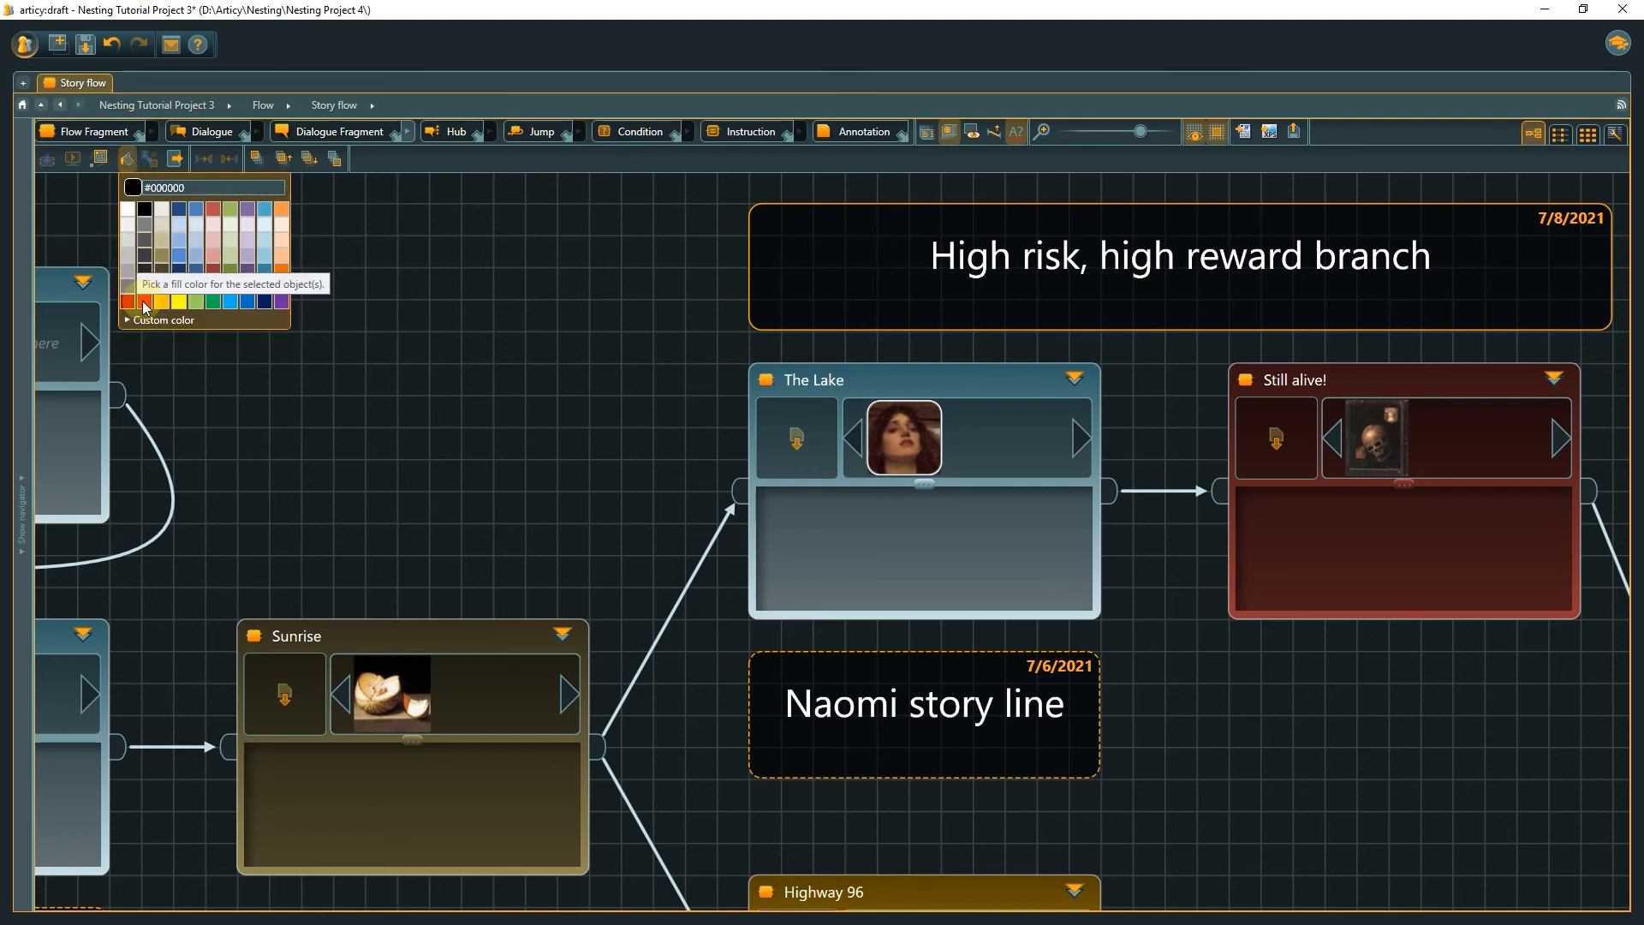
click(144, 302)
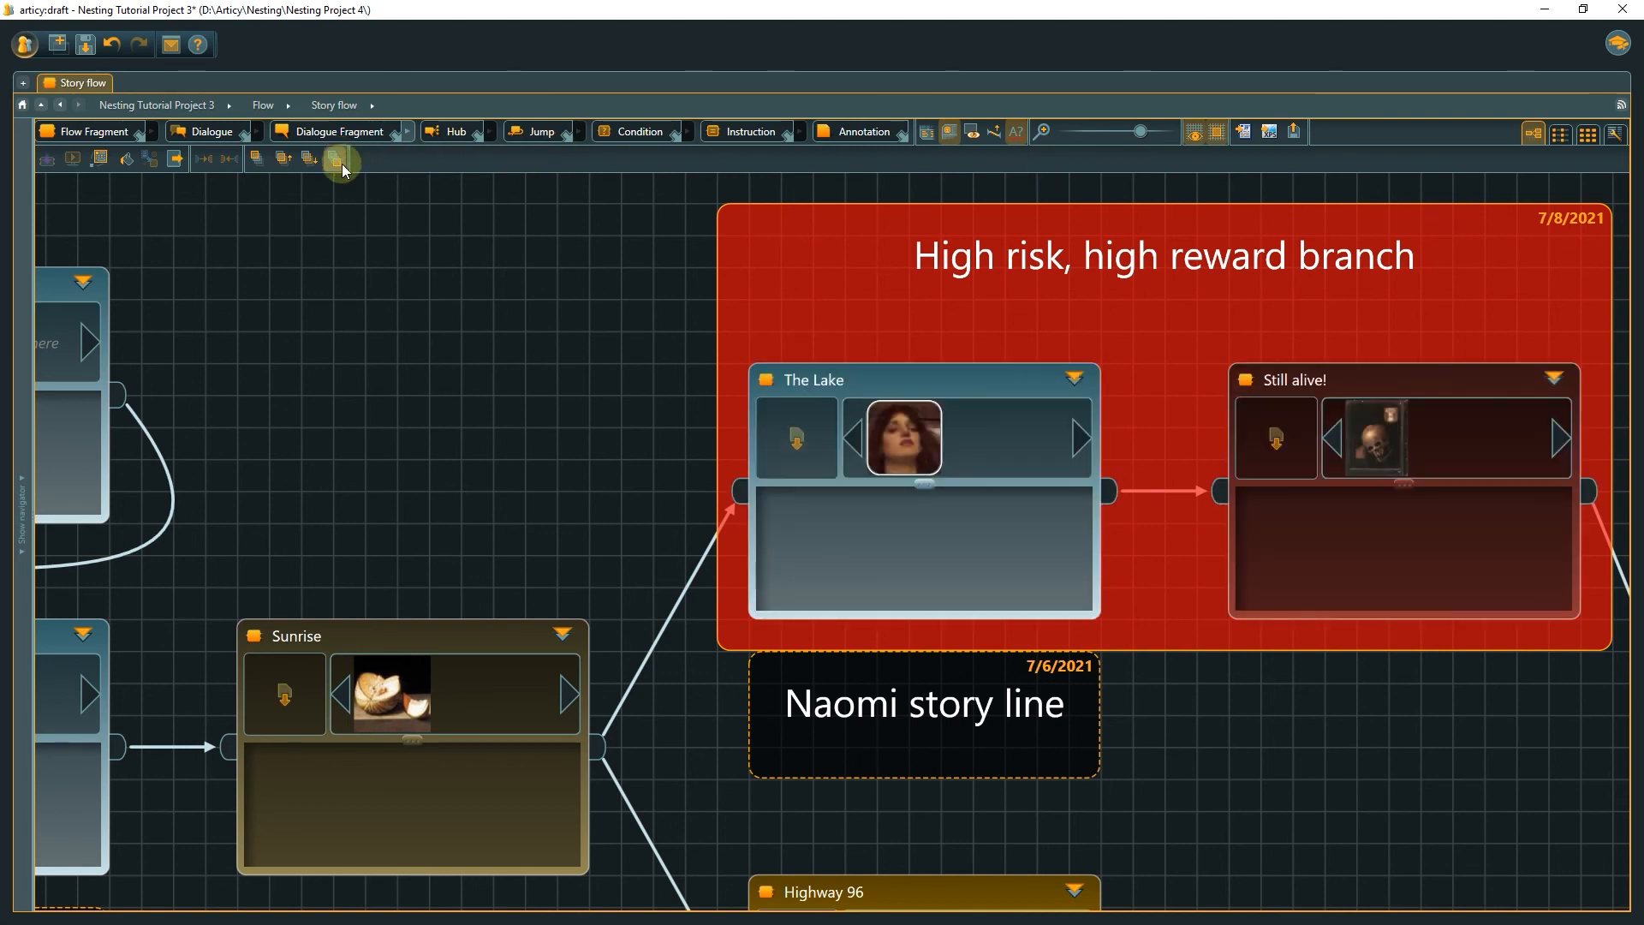
click(334, 159)
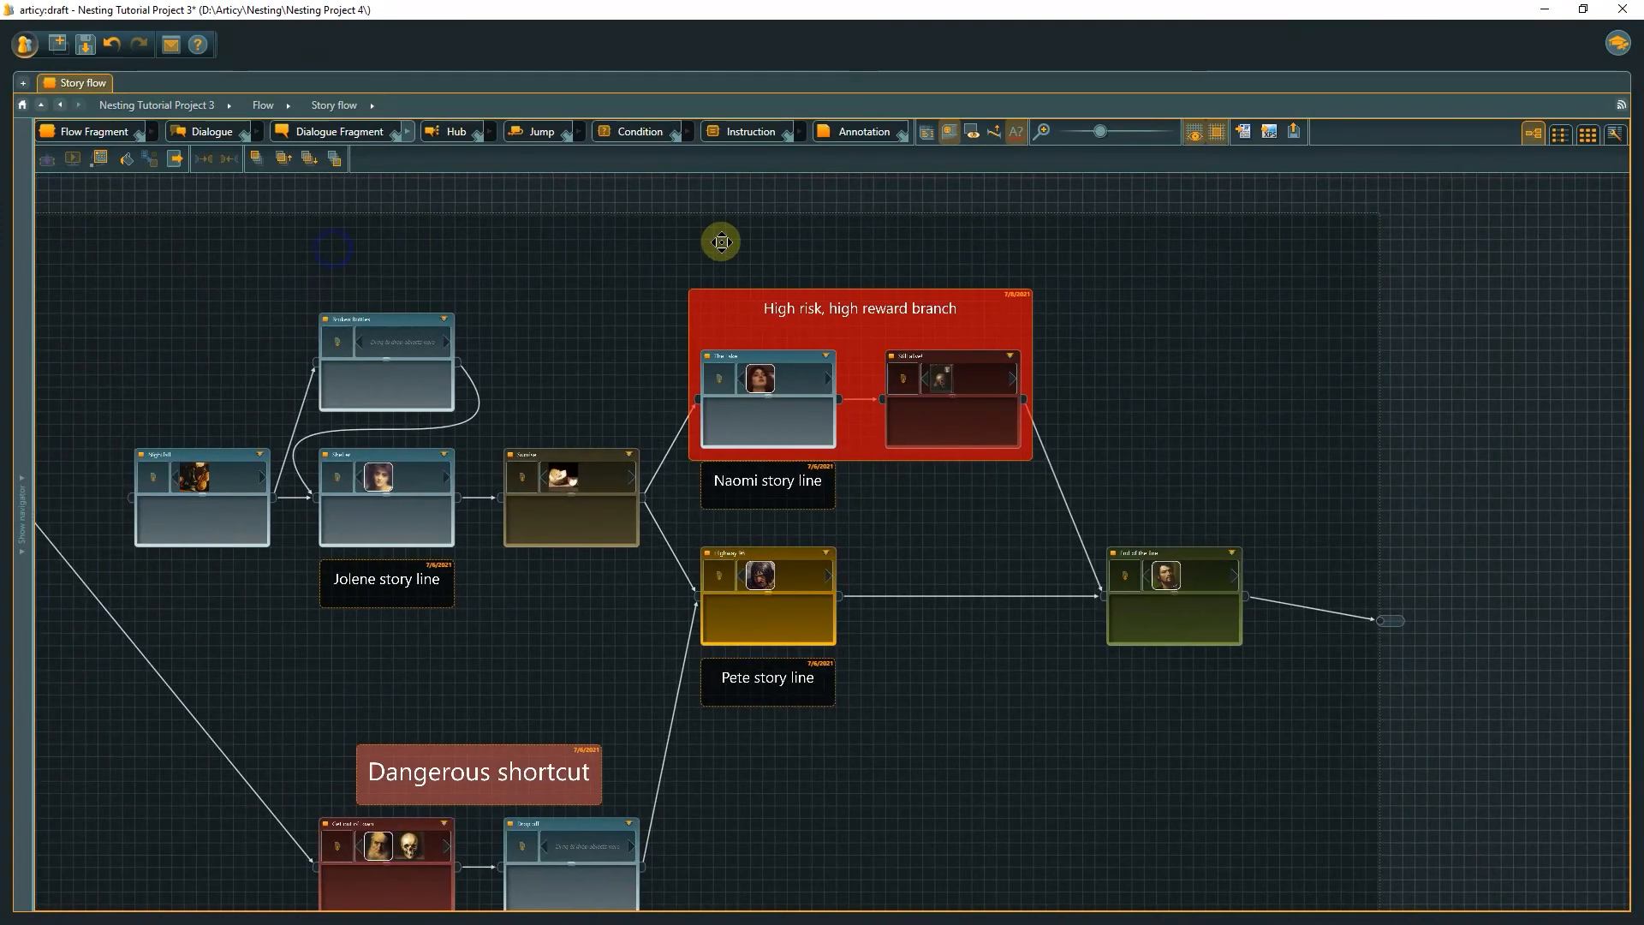